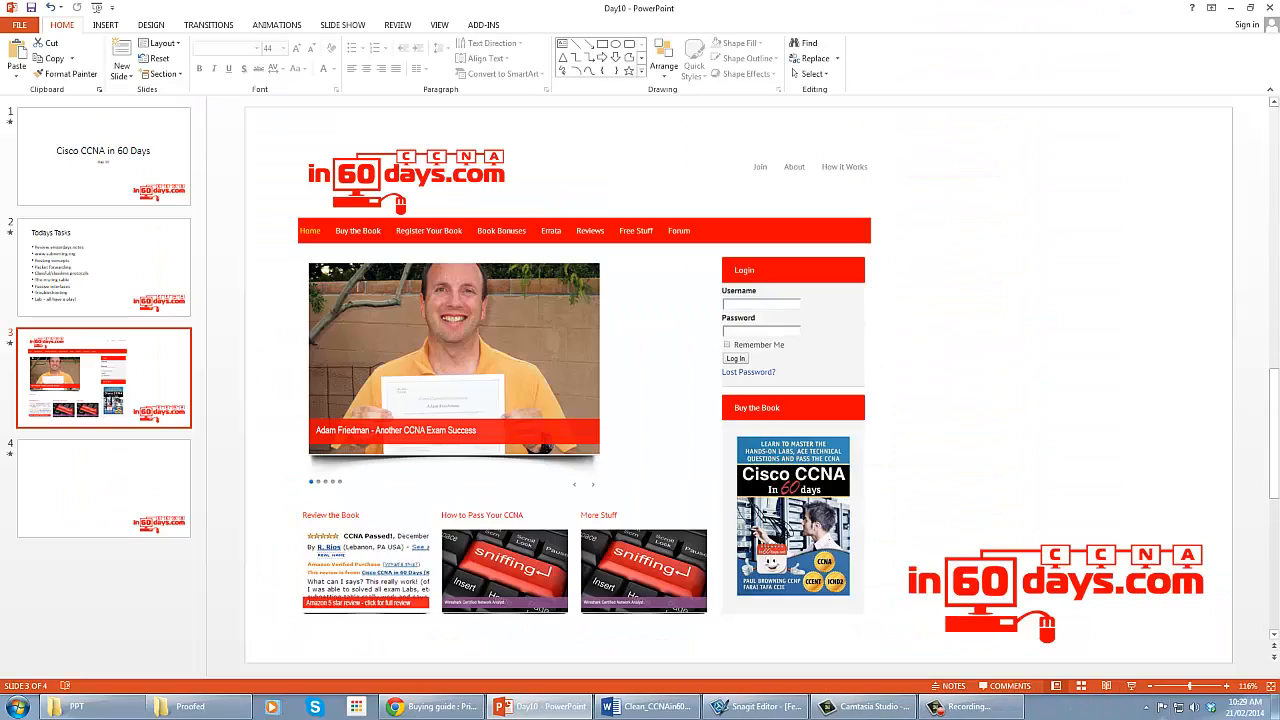
# Step: Bring the Day 10 Routing Concepts Word document to the front from PowerPoint
pyautogui.click(608, 706)
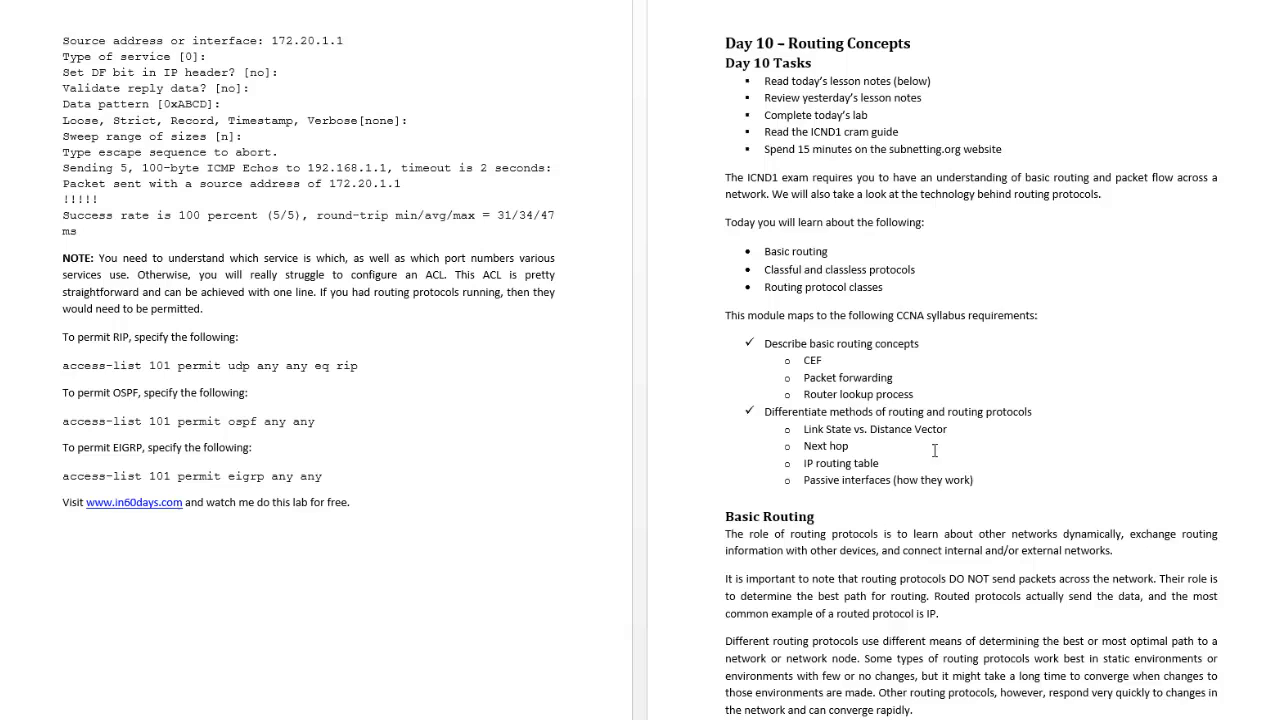
pyautogui.moveTo(924, 448)
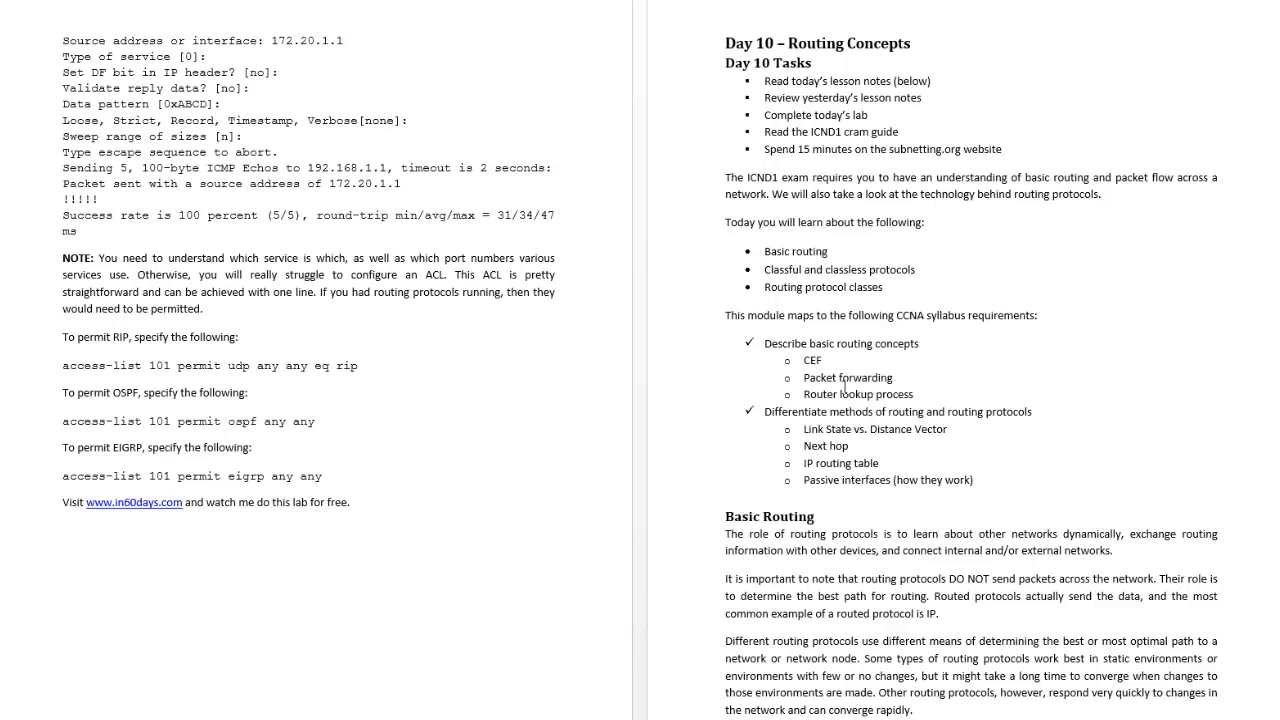
pyautogui.moveTo(844, 418)
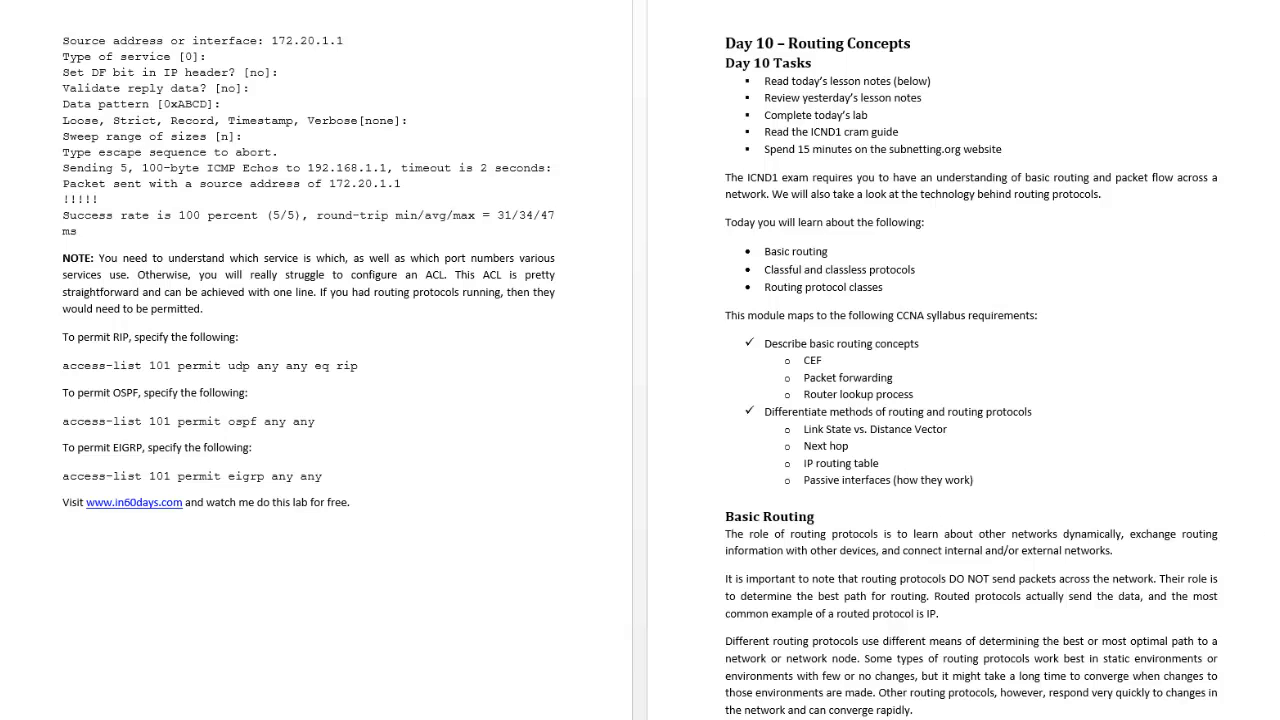
# Step: Scroll past the packet forwarding pages to Figure 10.9 route summarization and Table 10.1 administrative distances
pyautogui.scroll(-3)
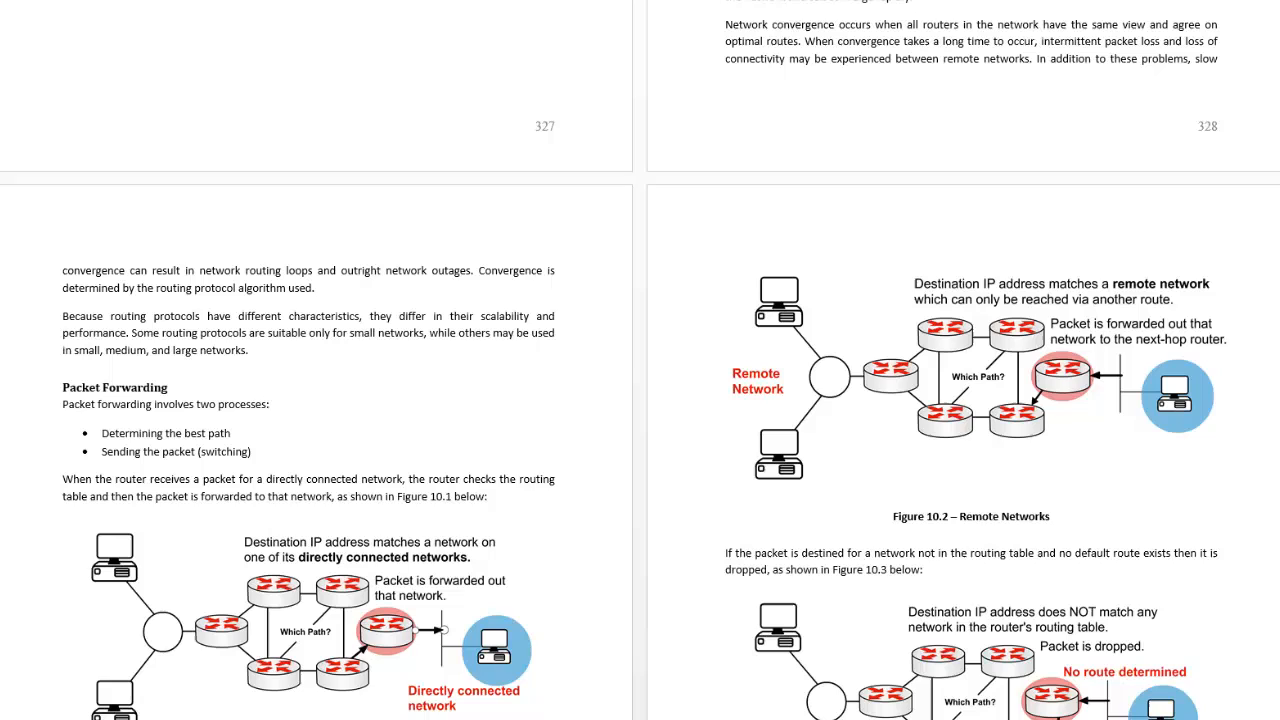
pyautogui.scroll(-3)
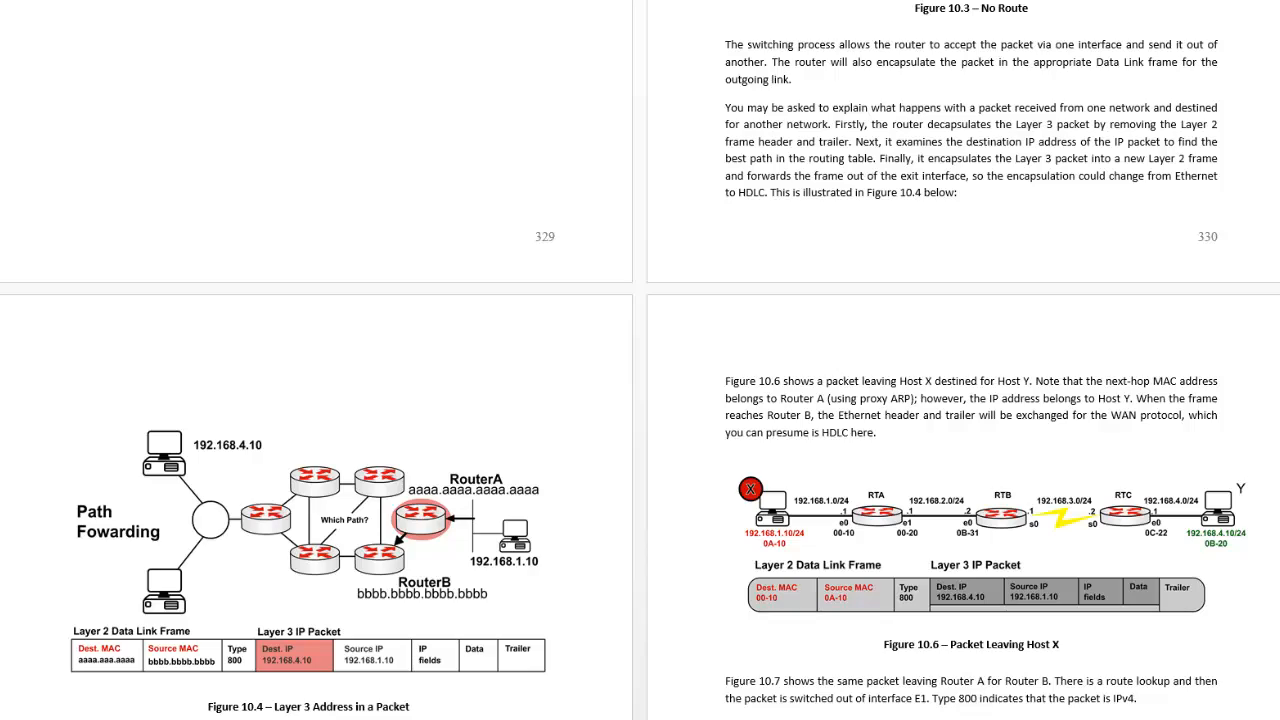
pyautogui.scroll(-3)
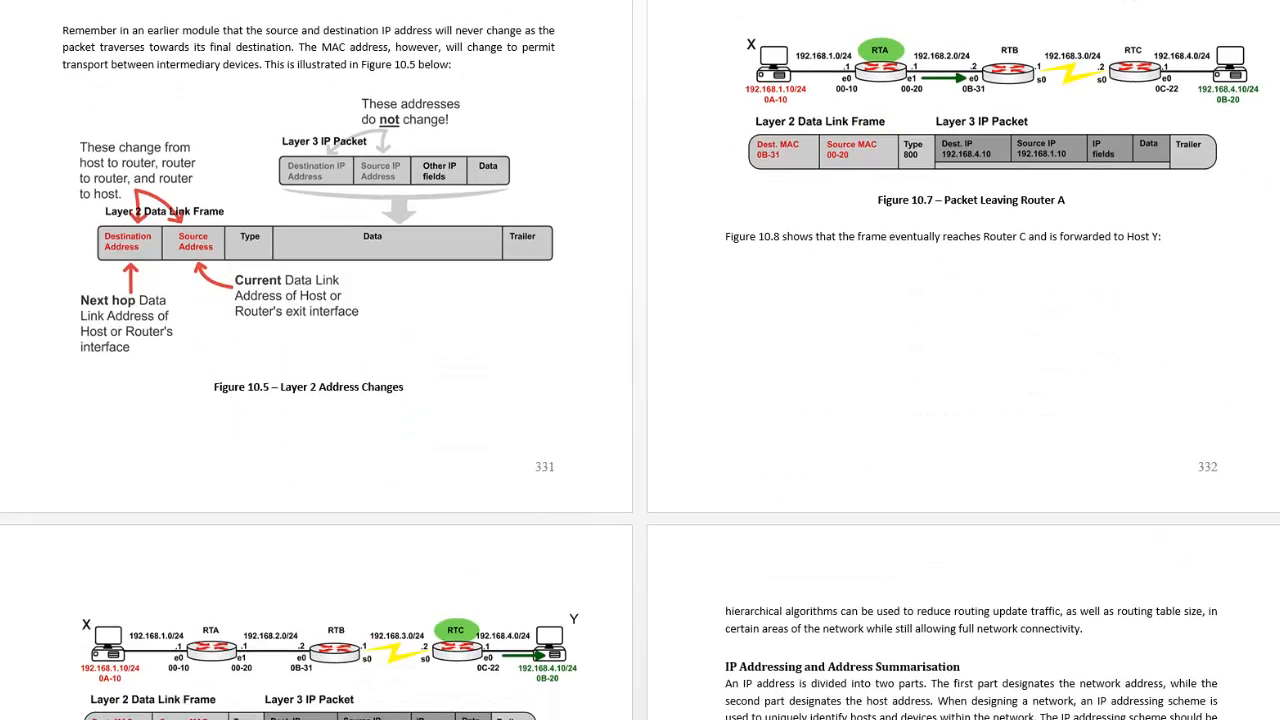
pyautogui.scroll(-3)
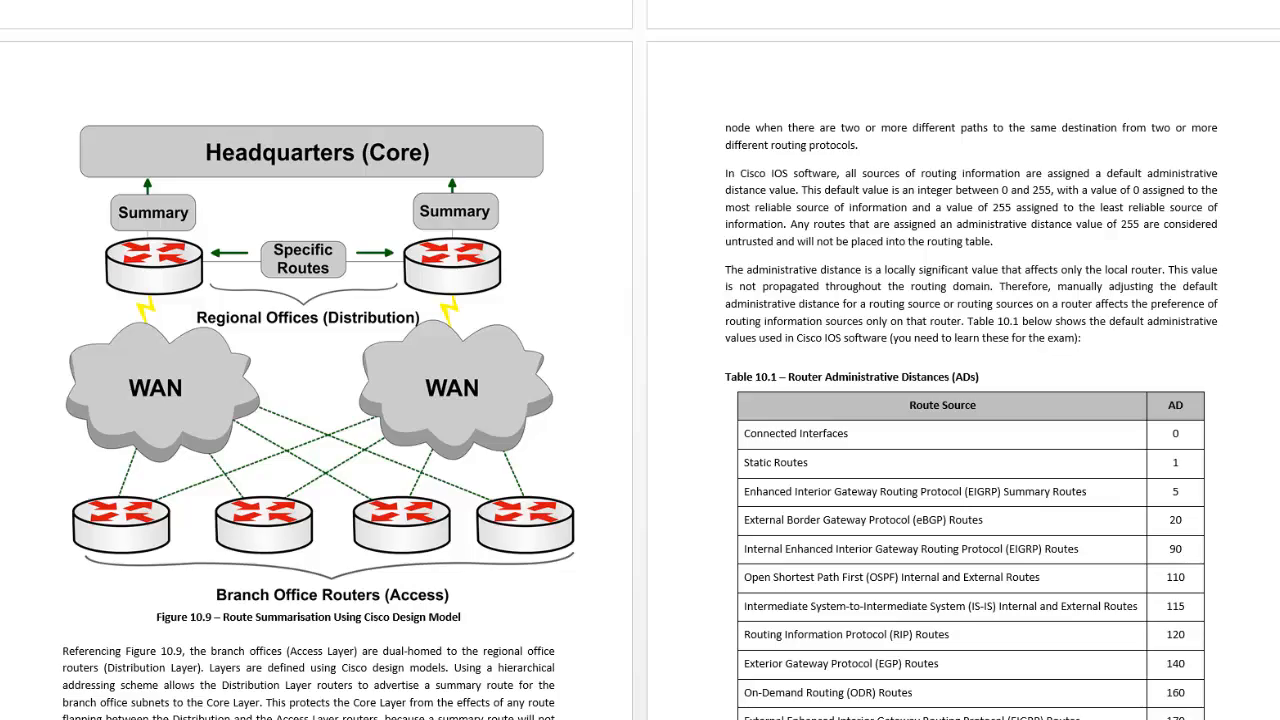
# Step: Scroll through routing metrics and prefix matching to the Classful and Classless Protocols section on page 341
pyautogui.scroll(-3)
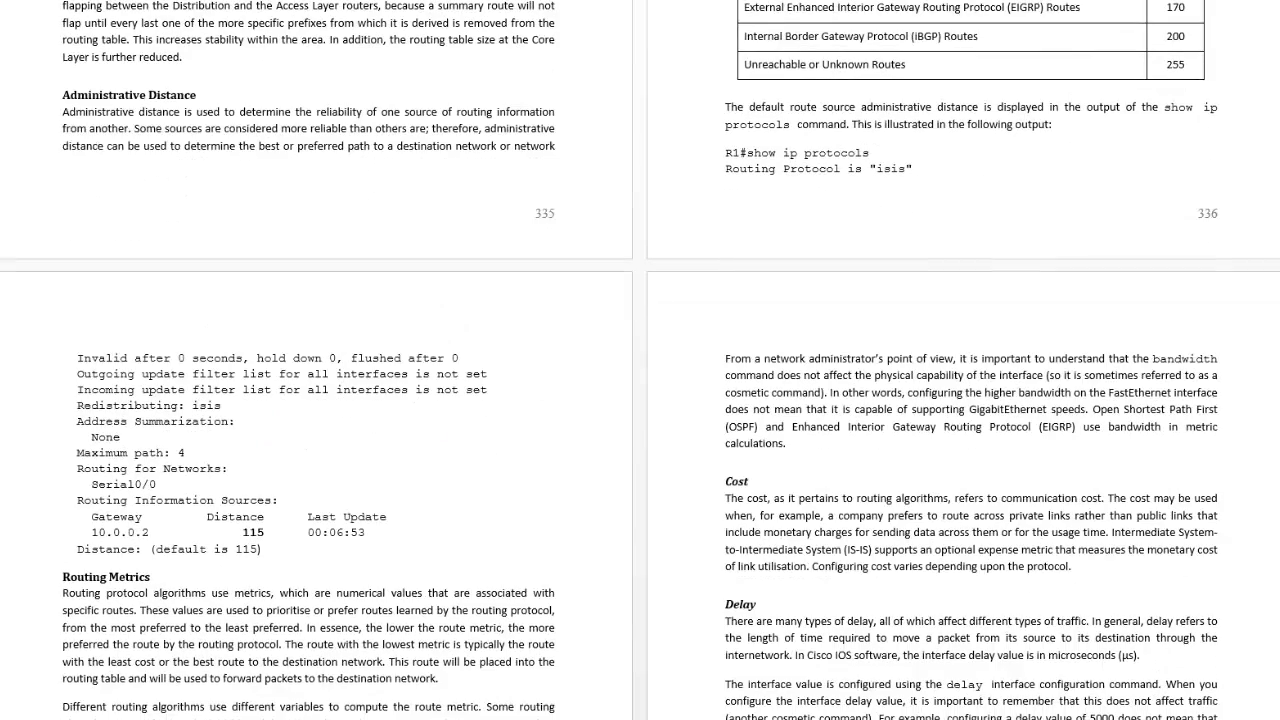
pyautogui.scroll(-3)
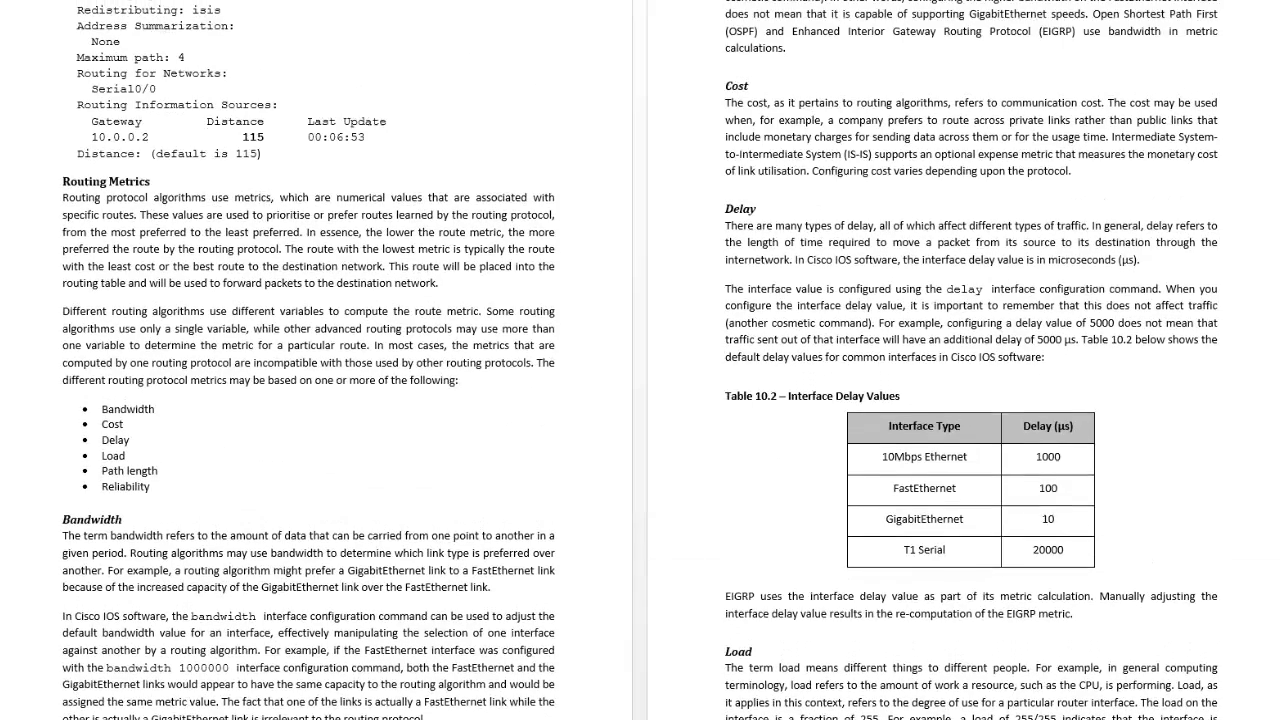
pyautogui.scroll(-3)
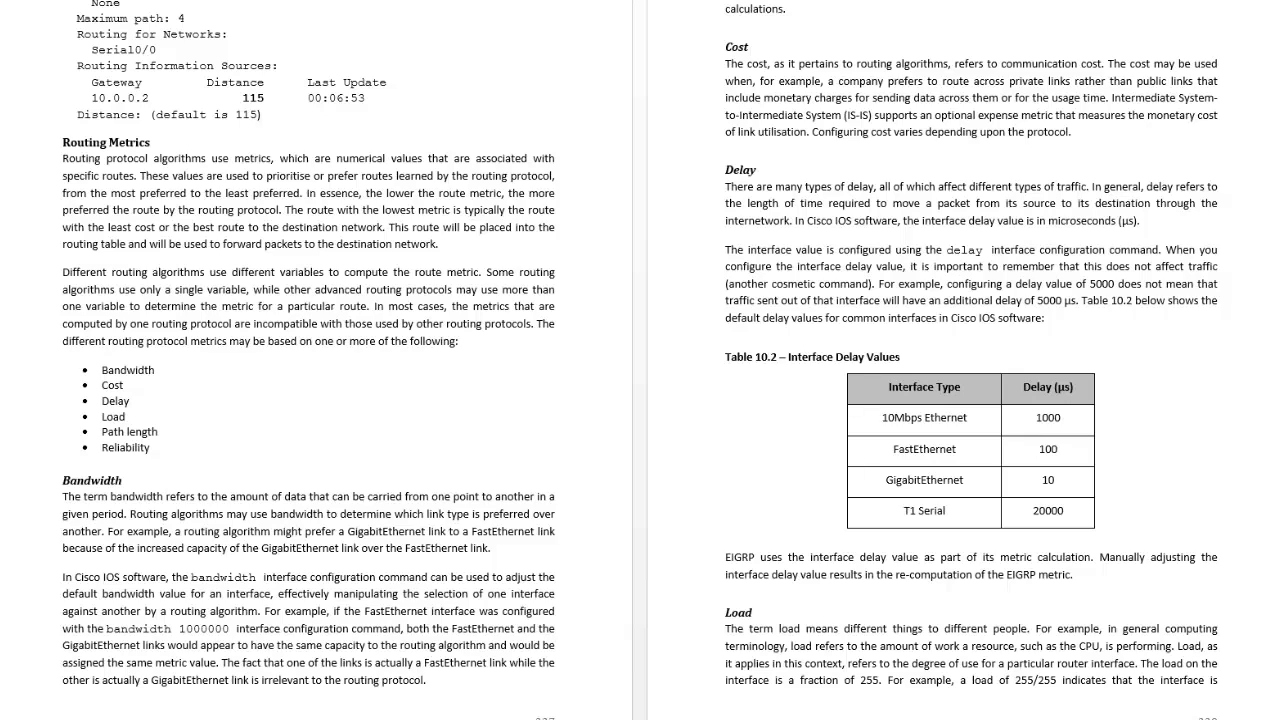
pyautogui.scroll(-3)
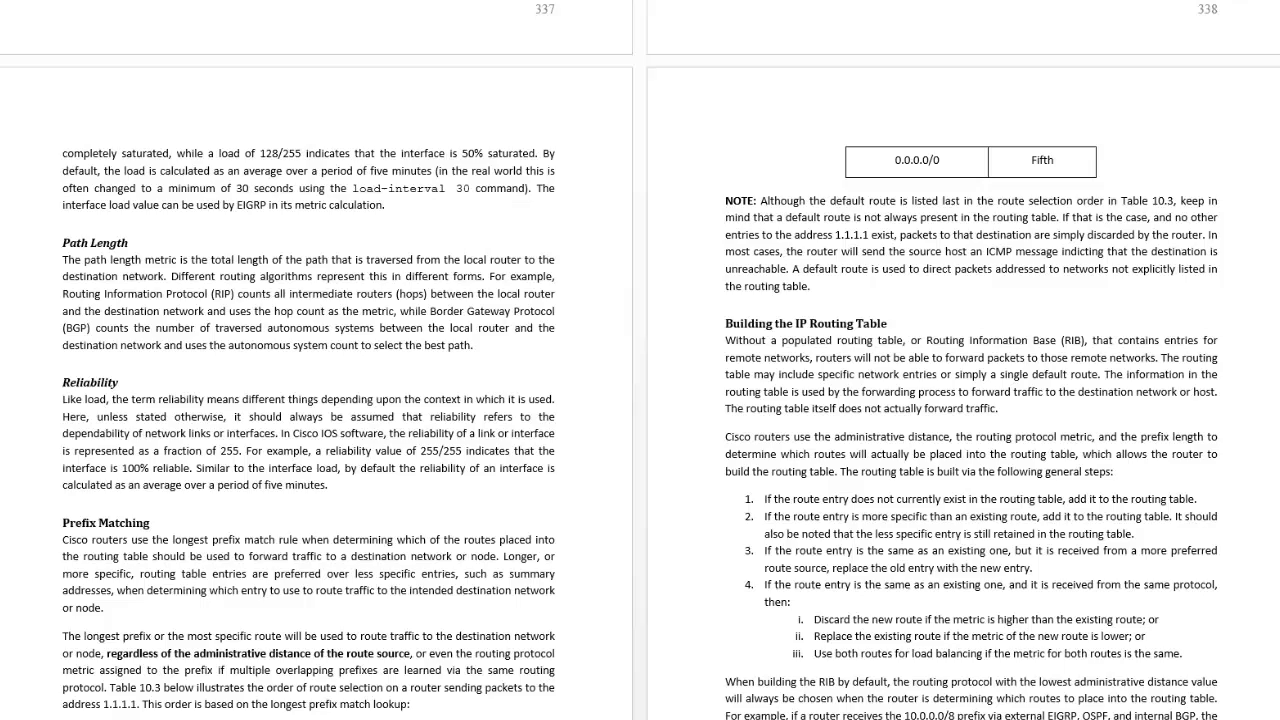
pyautogui.scroll(-3)
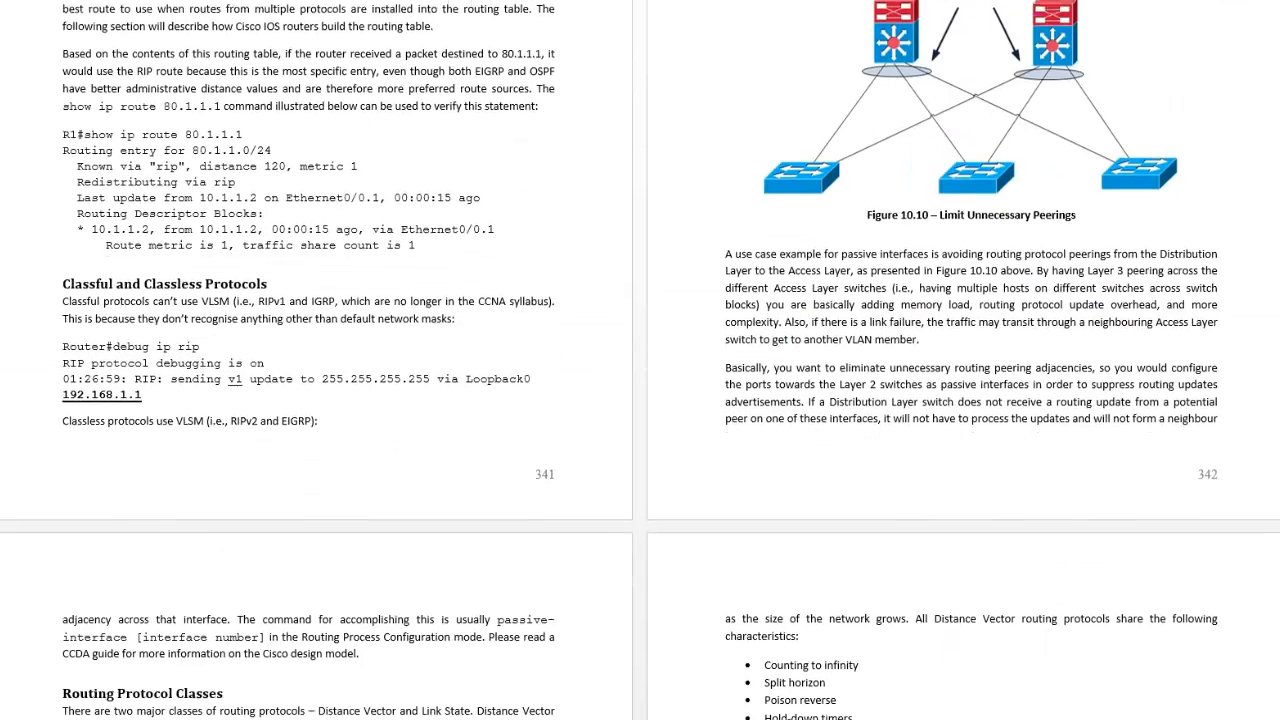
# Step: Scroll through the troubleshooting pages to page 356 with the R1 and R2 RIP lab configurations
pyautogui.scroll(-3)
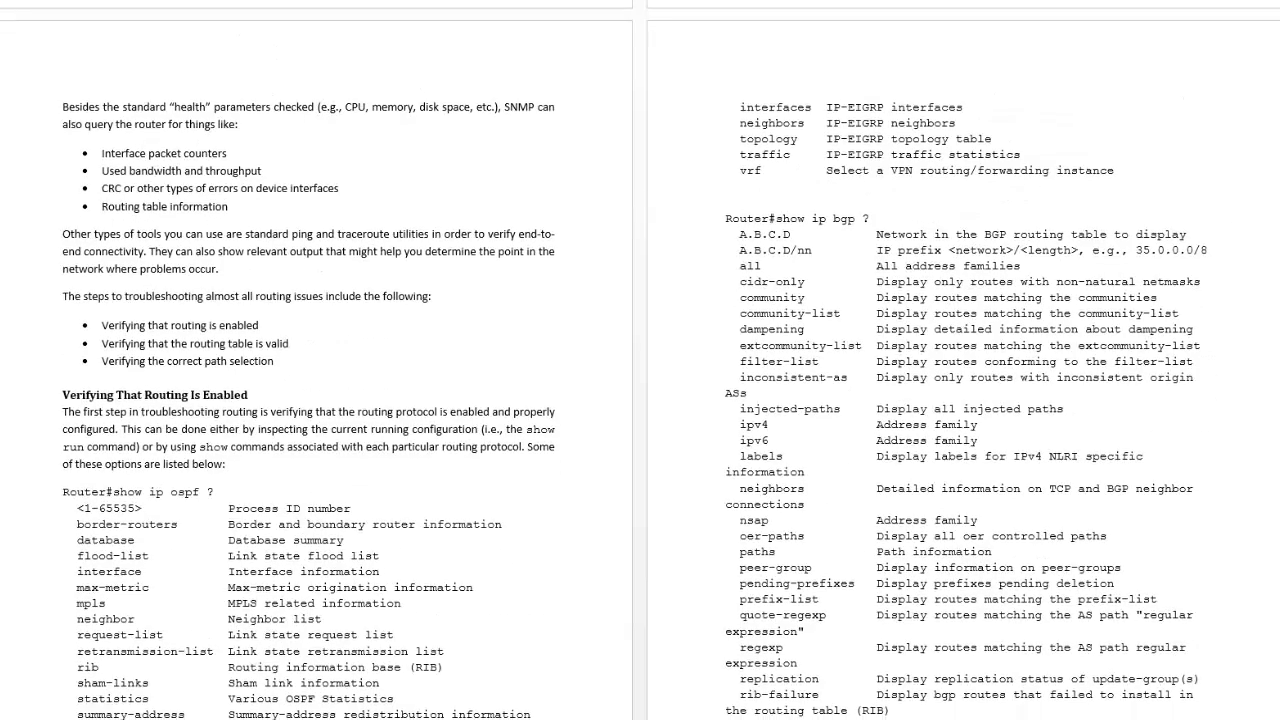
pyautogui.scroll(-3)
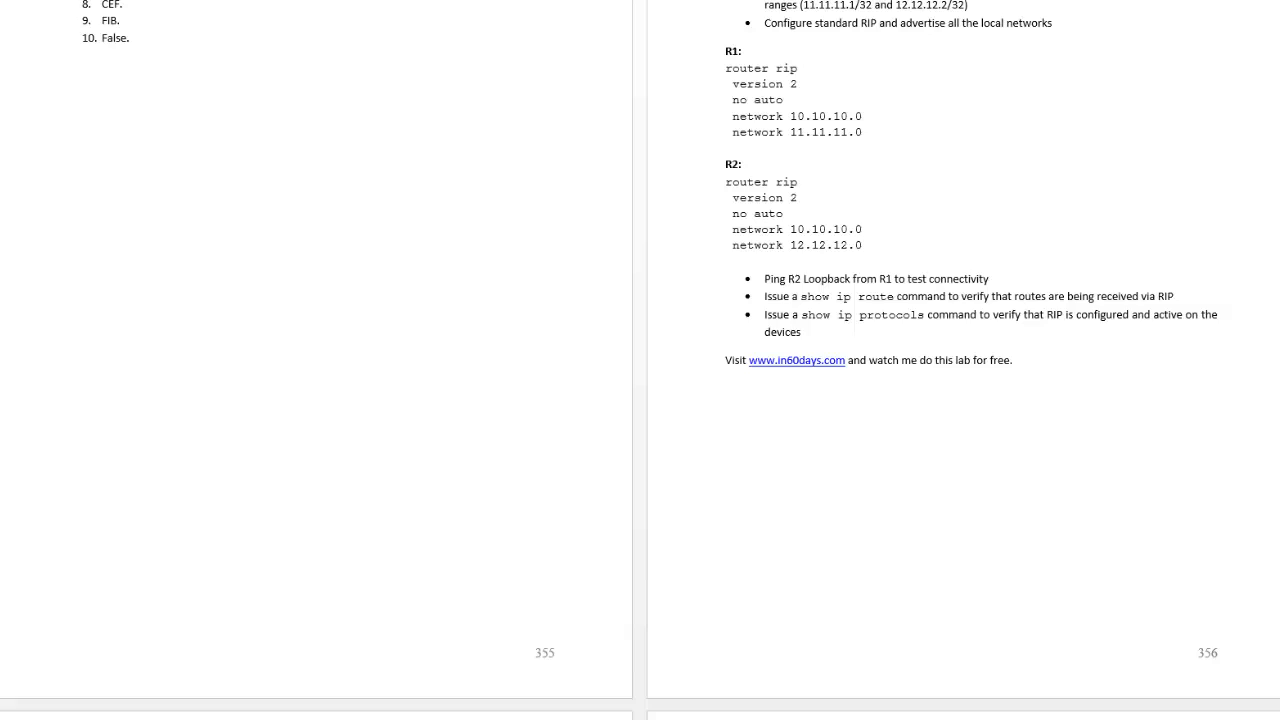